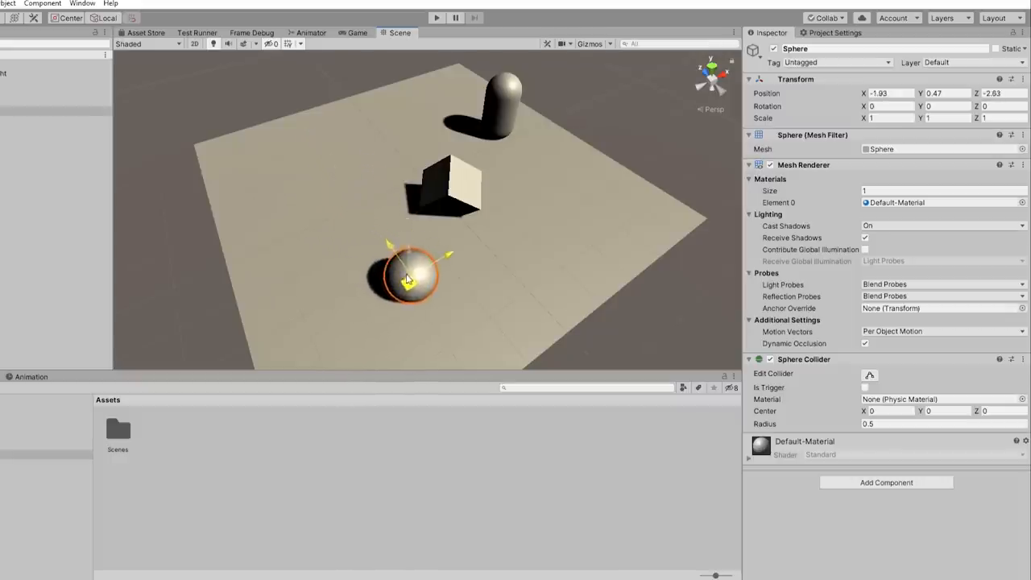
# Select the cube in the test scene and nudge it sideways.
pyautogui.click(452, 182)
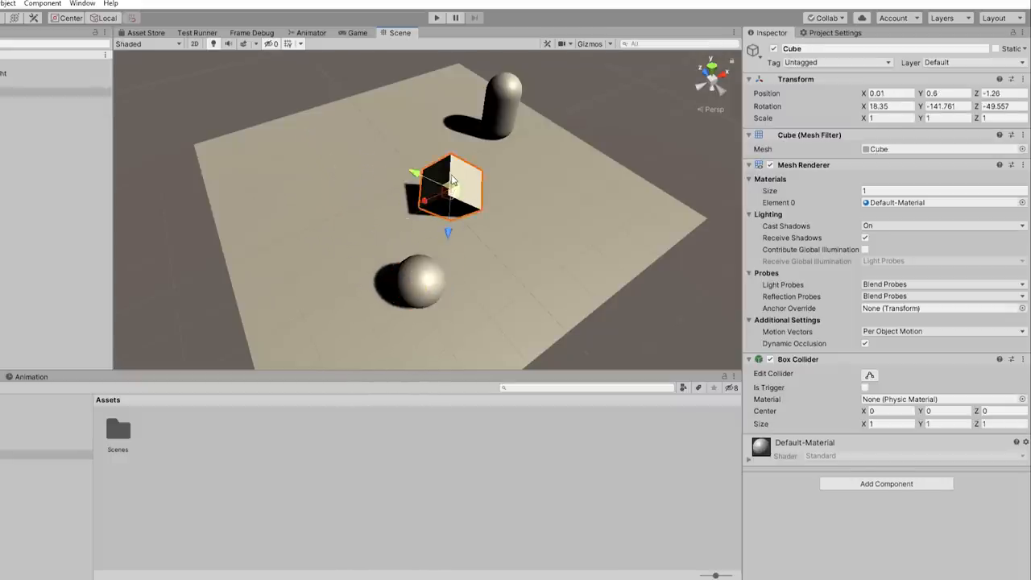
pyautogui.moveTo(451, 185); pyautogui.dragTo(515, 175)
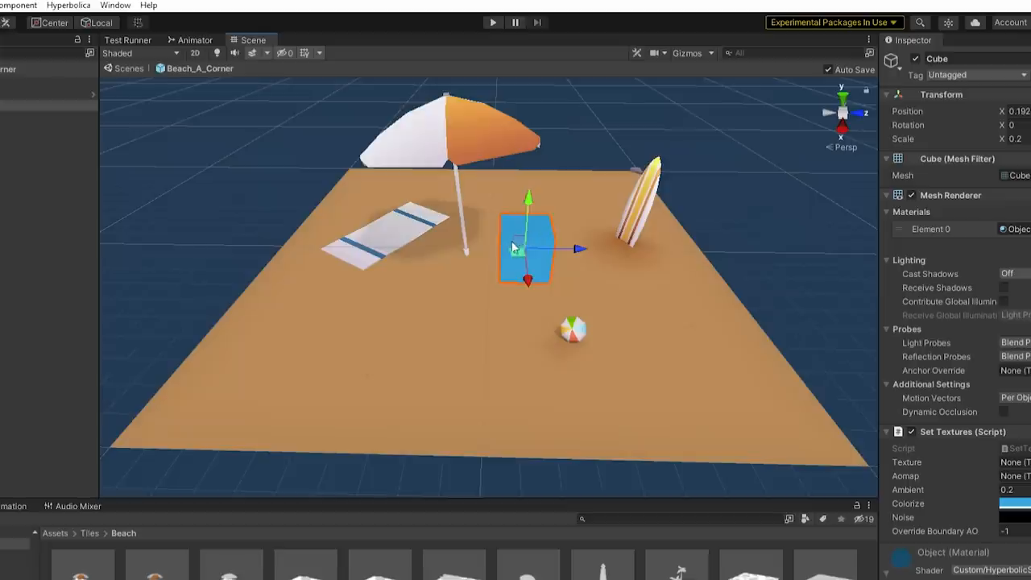
# Move the blue cube toward the surfboard and back to the tile centre.
pyautogui.moveTo(528, 248); pyautogui.dragTo(587, 183)
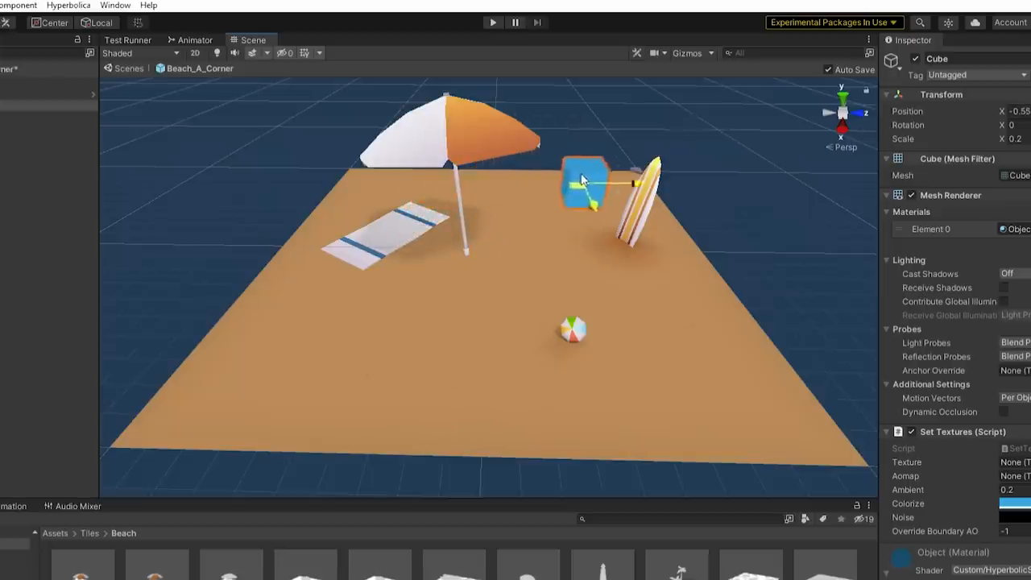
pyautogui.moveTo(584, 186); pyautogui.dragTo(530, 242)
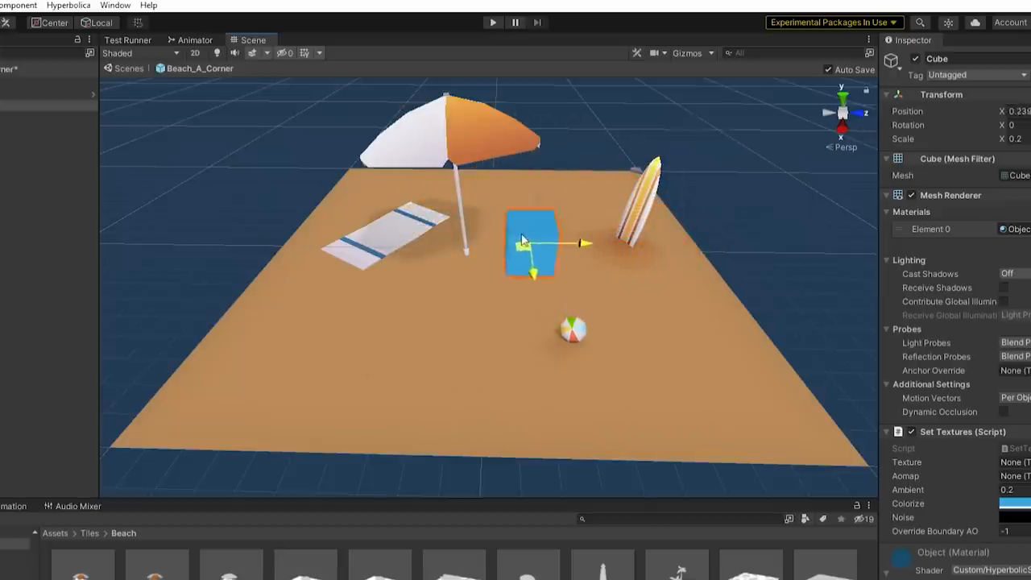
pyautogui.click(492, 22)
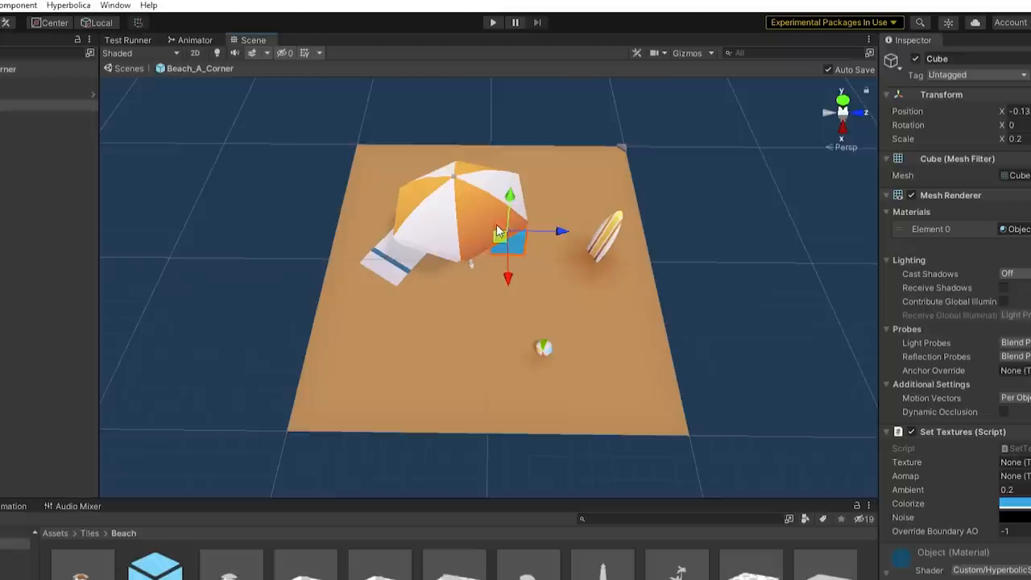
# Drag the blue cube onto the near-right corner so it hangs off the tile edge.
pyautogui.moveTo(506, 234); pyautogui.dragTo(689, 415)
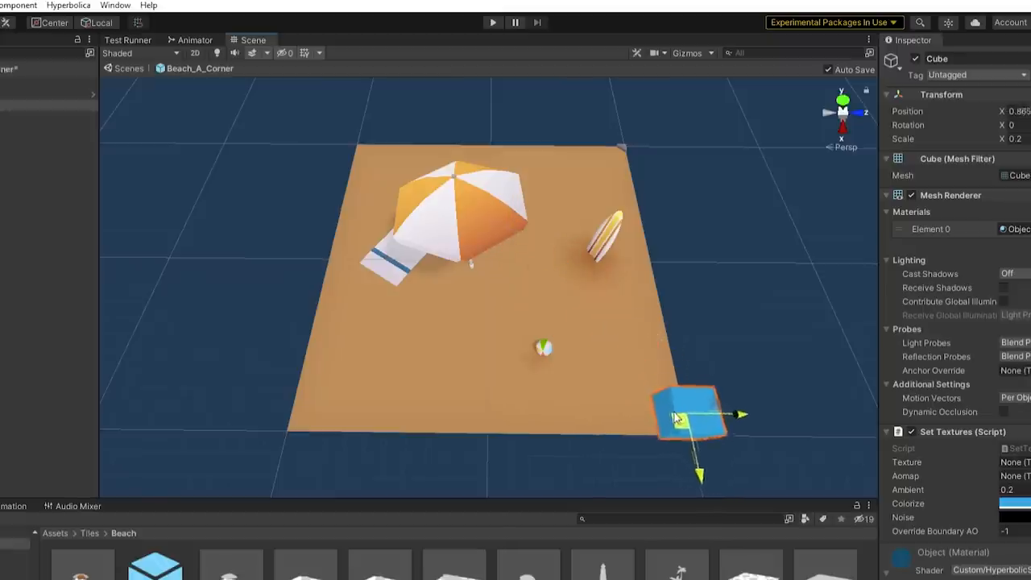
pyautogui.click(492, 22)
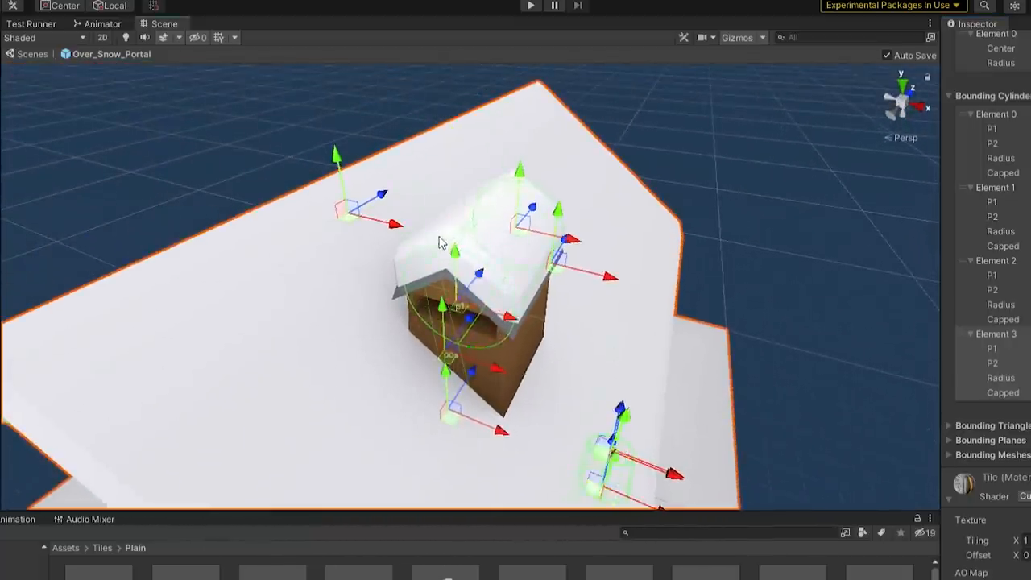
# Switch scenes from the snowy Over_Snow_Portal cabin toward the forest scene.
pyautogui.click(530, 6)
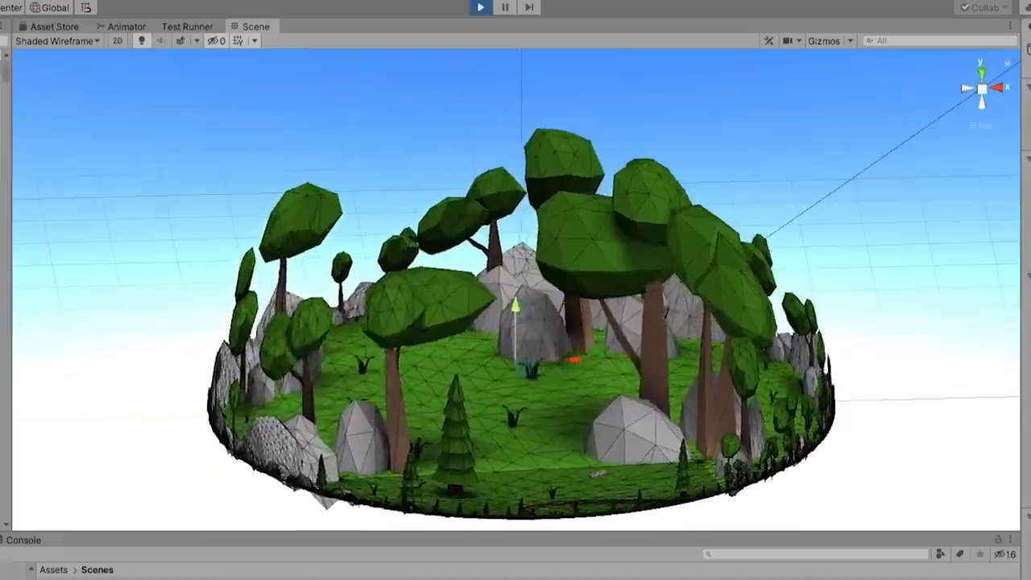
# Leave the forest scene view for the transparent shader source.
pyautogui.click(479, 7)
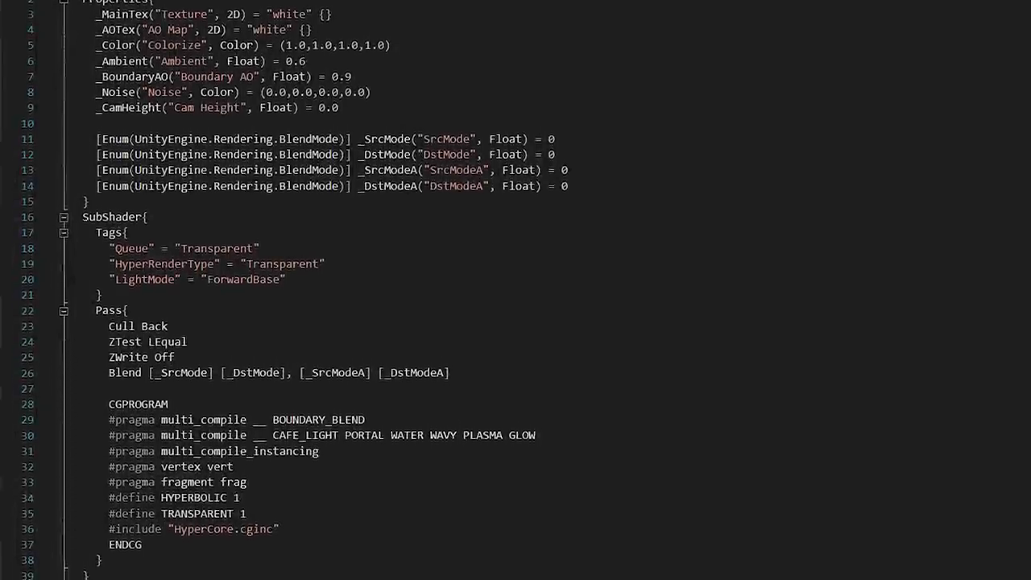
# Scroll through the transparent shader's Properties and SubShader blocks.
pyautogui.scroll(-3)
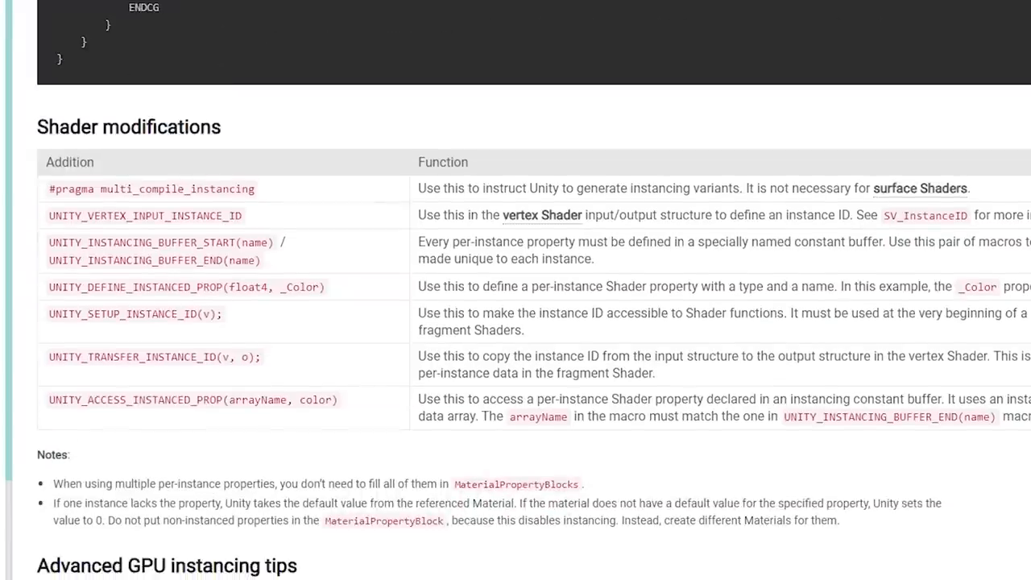
pyautogui.moveTo(28, 195)
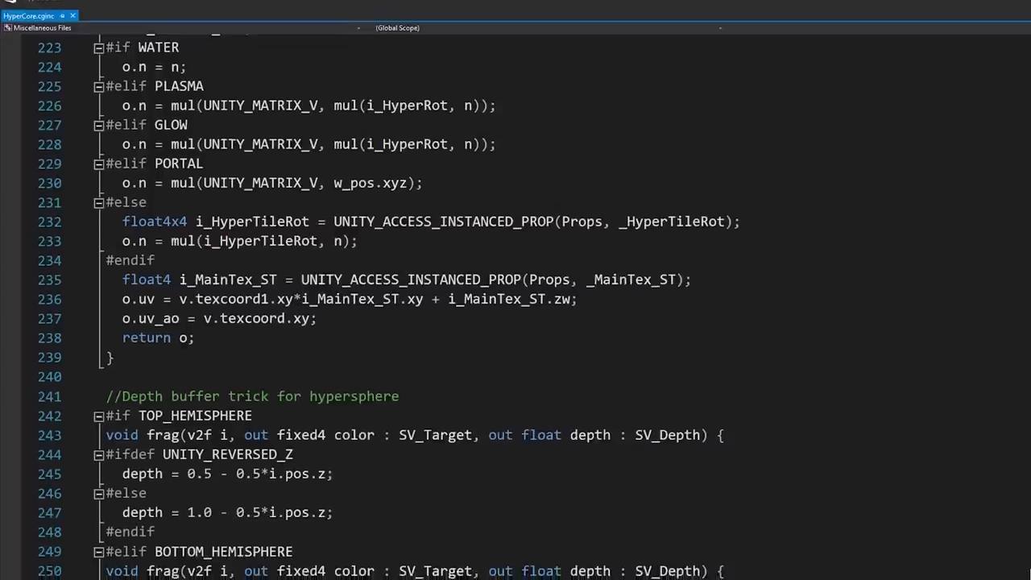
# Scroll HyperCore.cginc through the depth buffer trick and hemisphere discard logic toward the fog effect.
pyautogui.scroll(-3)
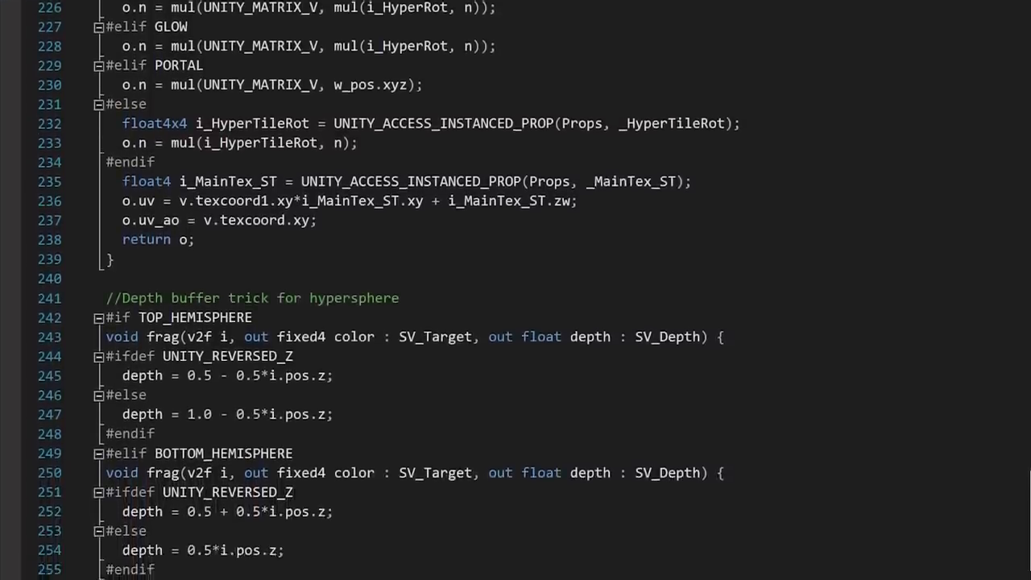
pyautogui.scroll(-3)
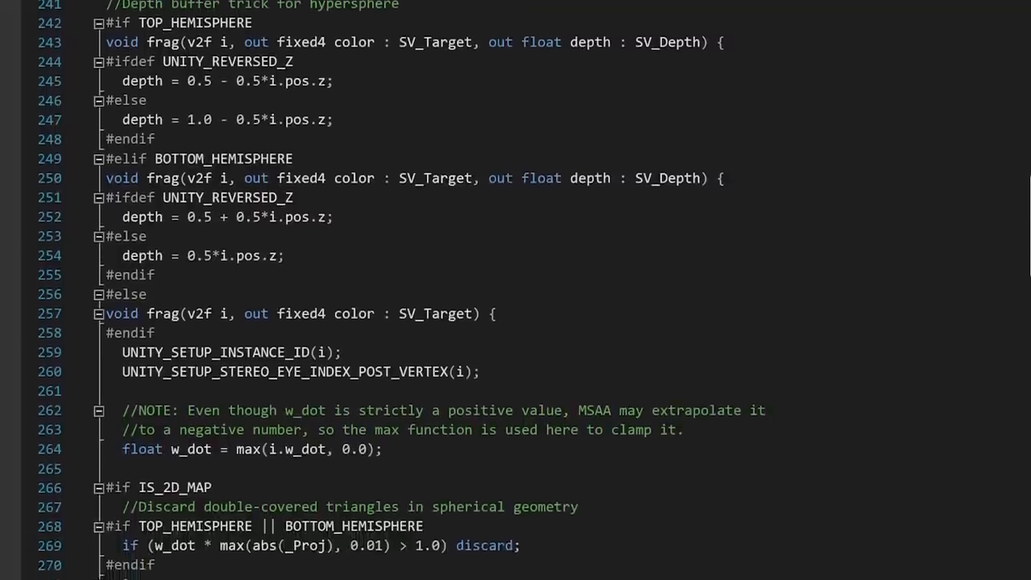
pyautogui.scroll(-3)
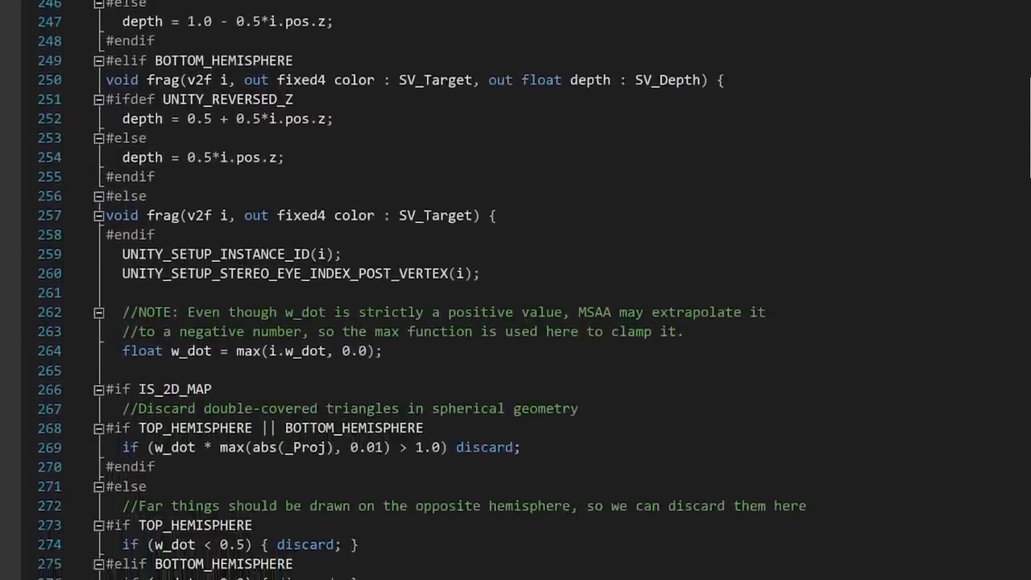
pyautogui.scroll(-3)
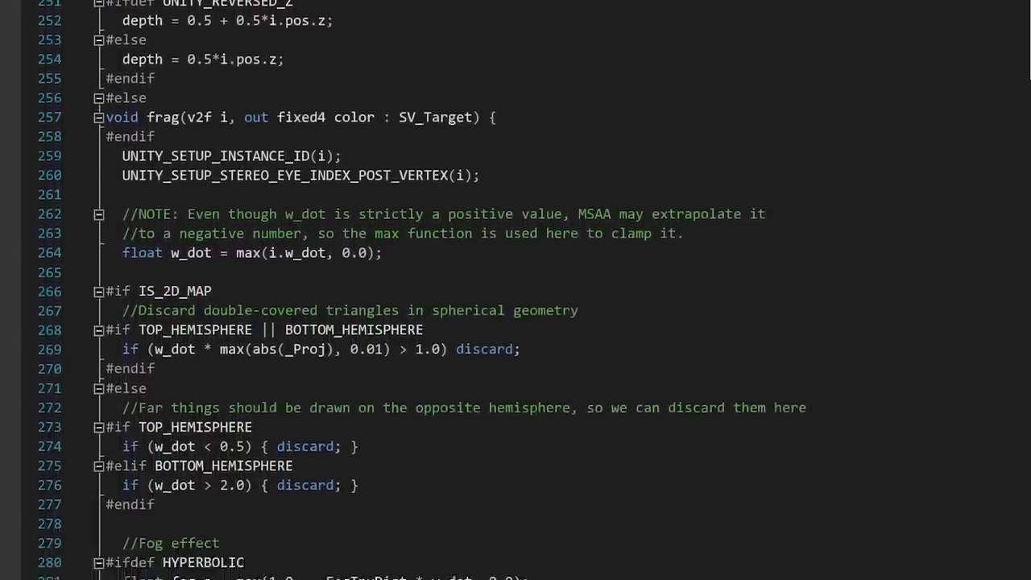